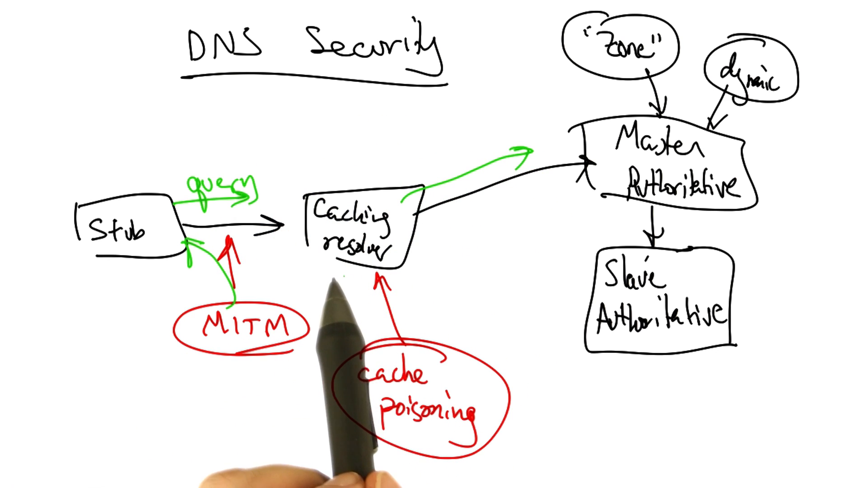
mouse_move(525, 332)
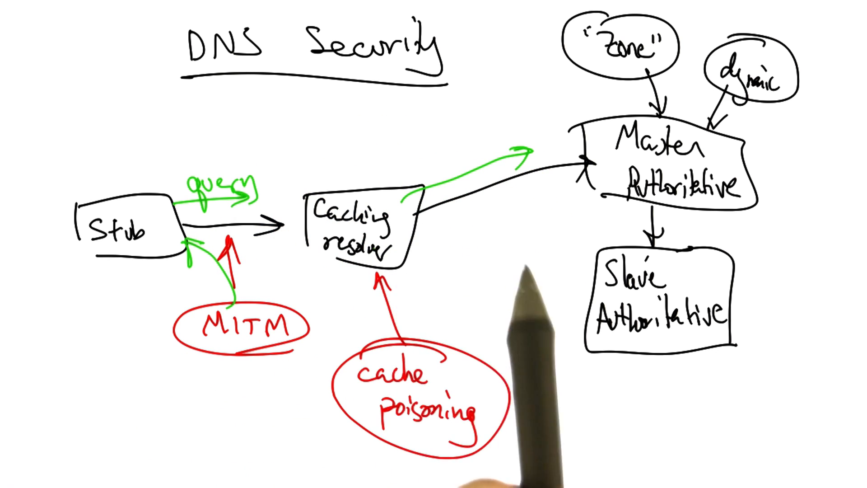